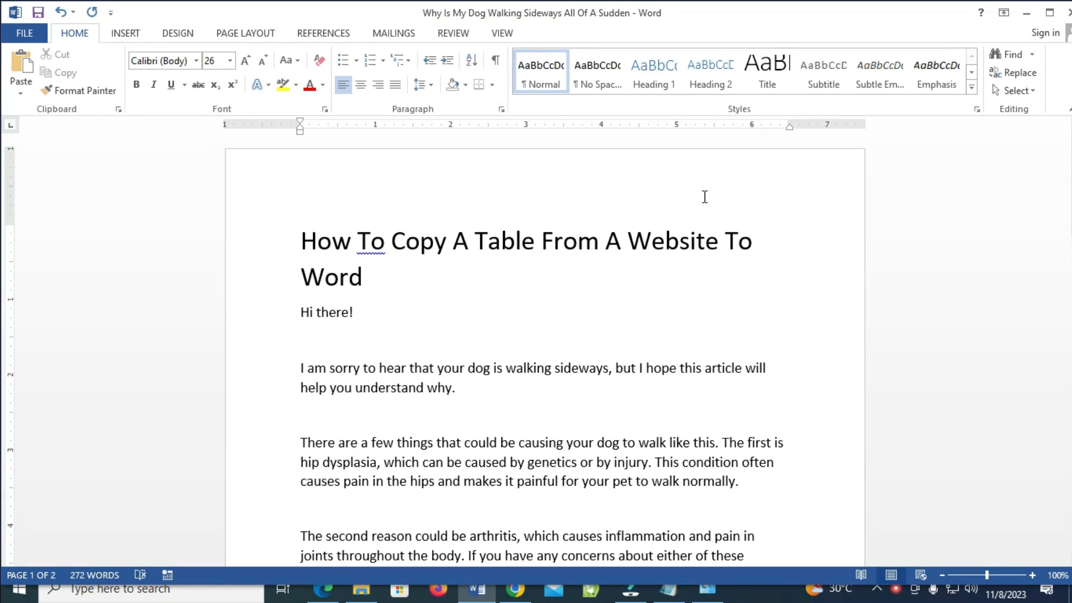
- Select the plants-vs-animals table from Basis of Comparison through Respiration in Chrome and copy it
{"action": "left_click", "coordinate": [363, 277]}
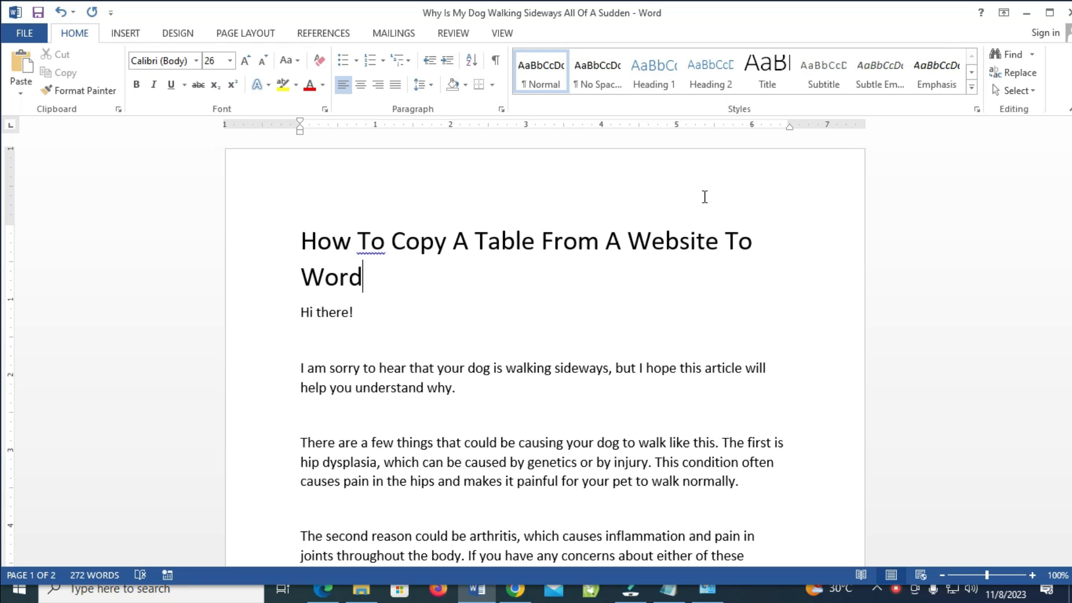
{"action": "mouse_move", "coordinate": [698, 197]}
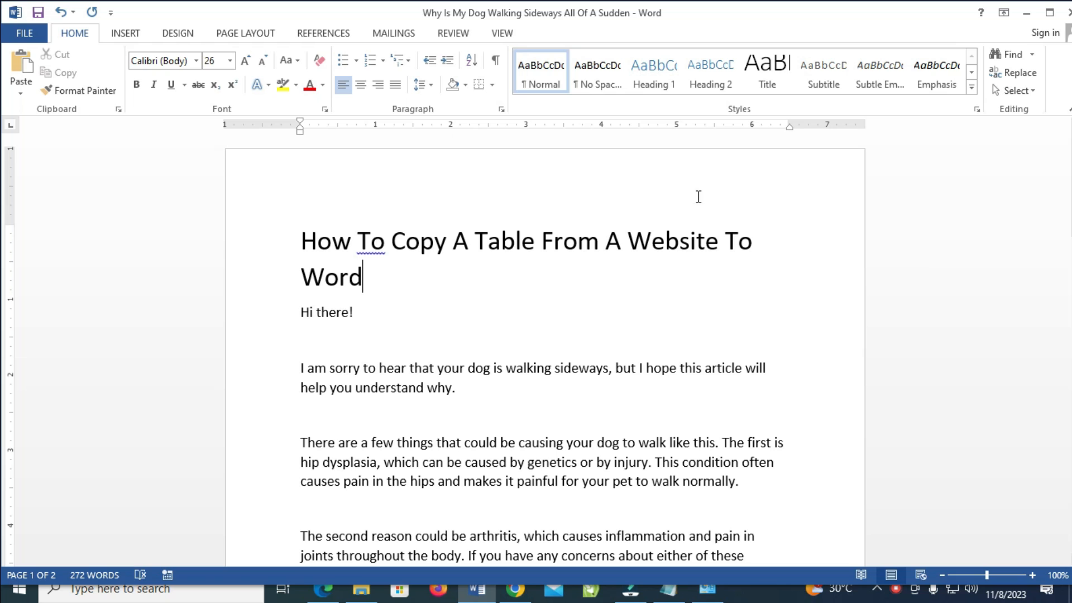
{"action": "mouse_move", "coordinate": [576, 351]}
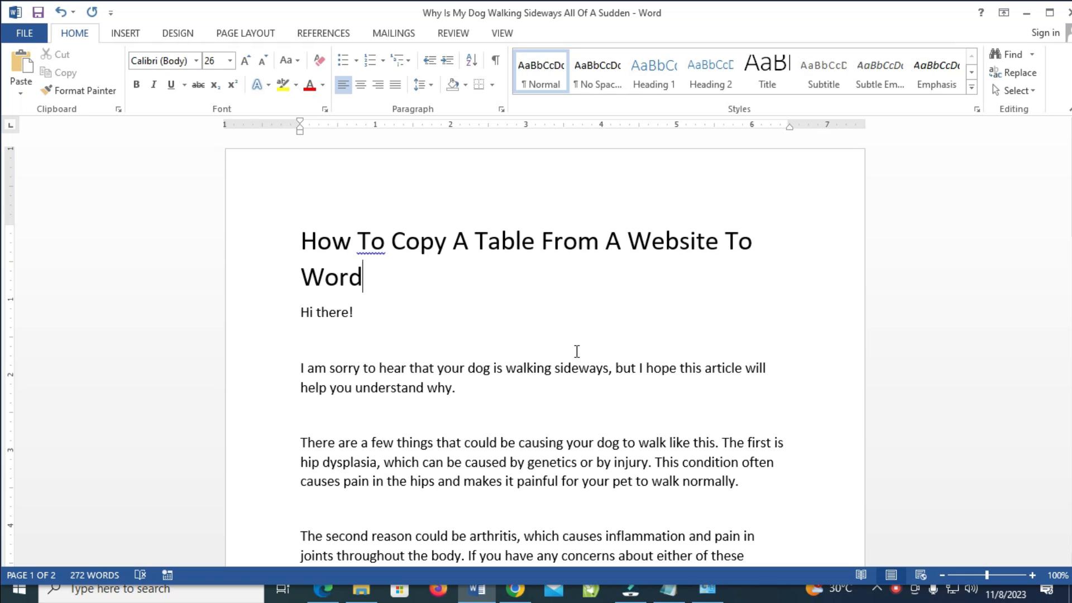
{"action": "mouse_move", "coordinate": [516, 589]}
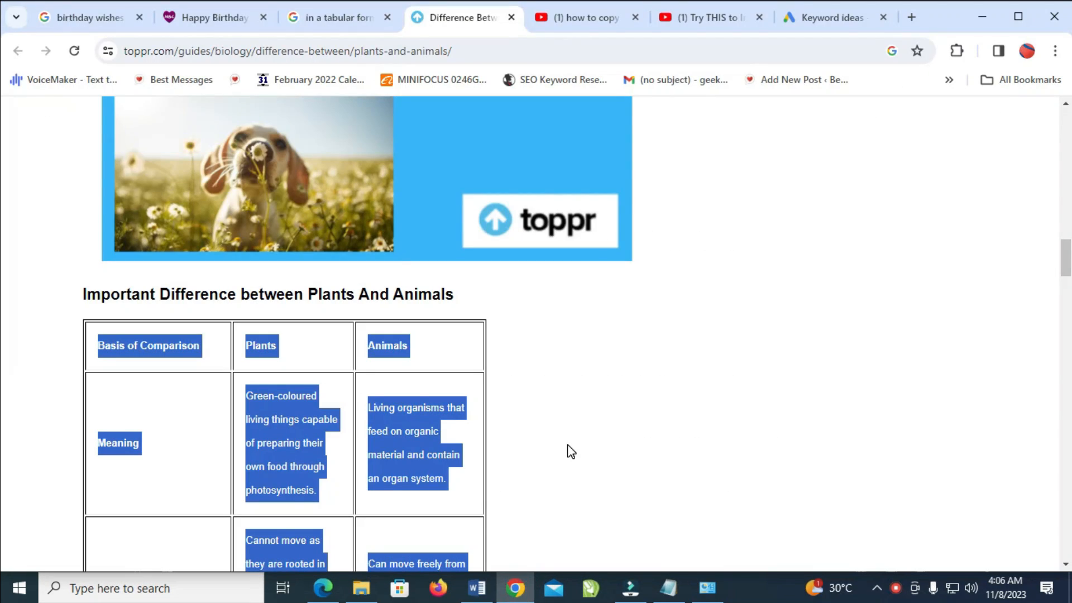
{"action": "scroll", "scroll_direction": "up", "scroll_amount": 3}
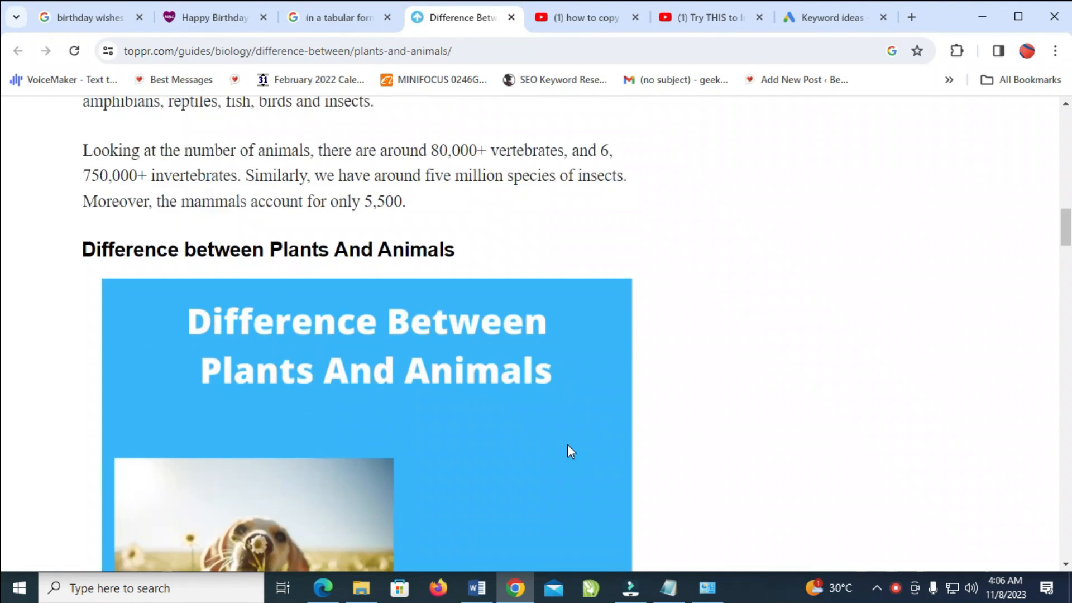
{"action": "scroll", "scroll_direction": "up", "scroll_amount": 3}
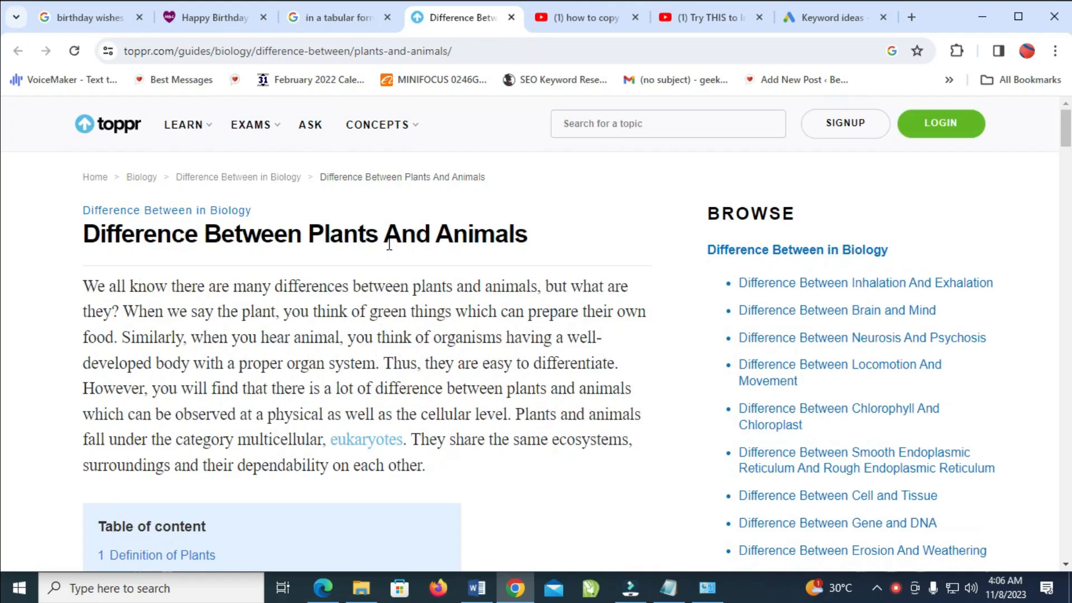
{"action": "scroll", "scroll_direction": "down", "scroll_amount": 3}
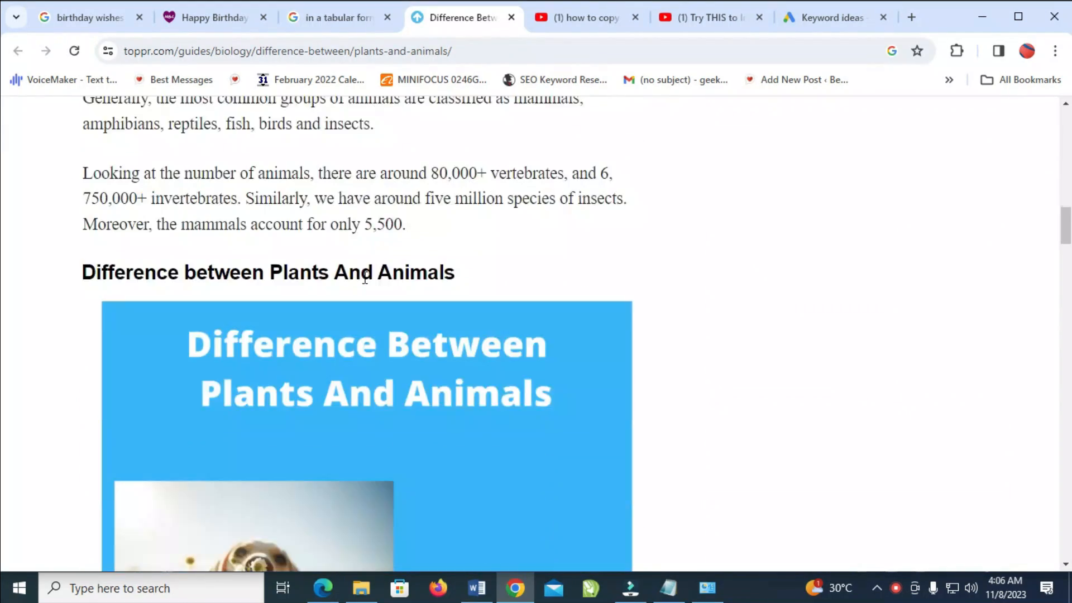
{"action": "scroll", "scroll_direction": "down", "scroll_amount": 3}
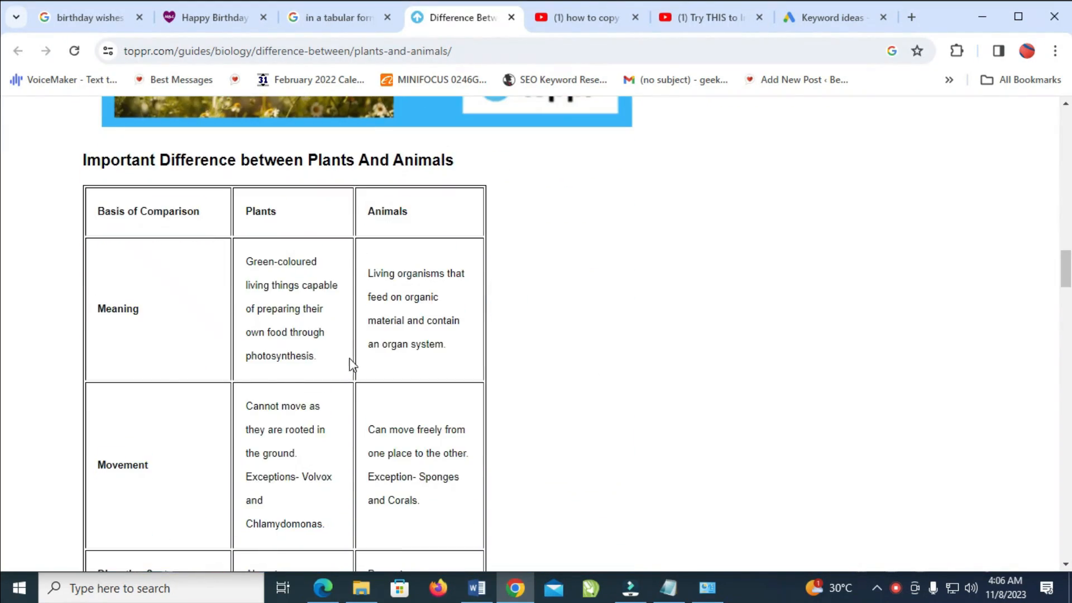
{"action": "scroll", "scroll_direction": "down", "scroll_amount": 3}
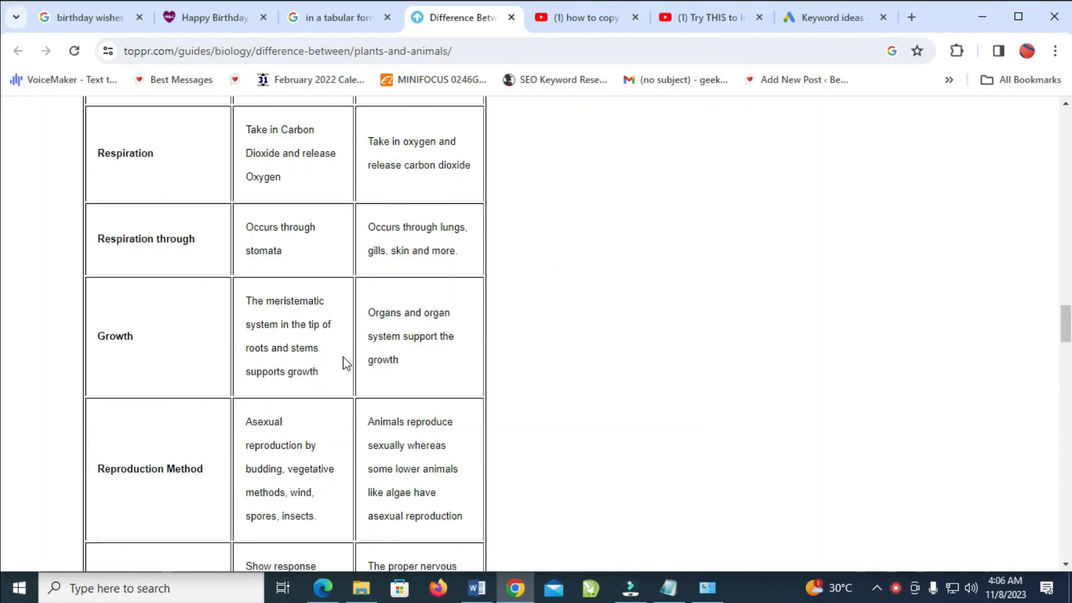
{"action": "scroll", "scroll_direction": "up", "scroll_amount": 3}
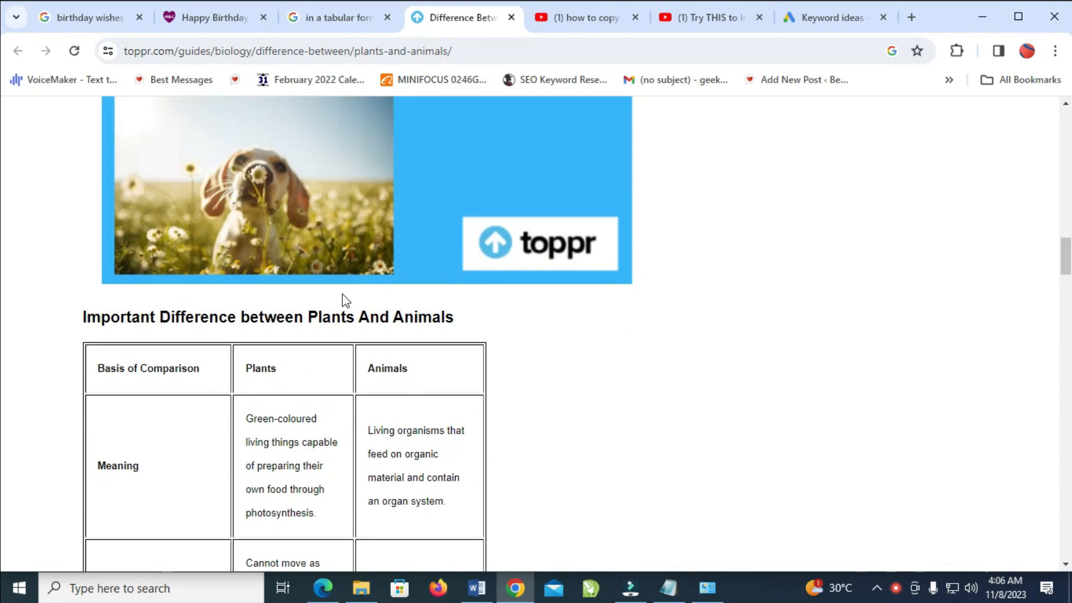
{"action": "mouse_move", "coordinate": [122, 373]}
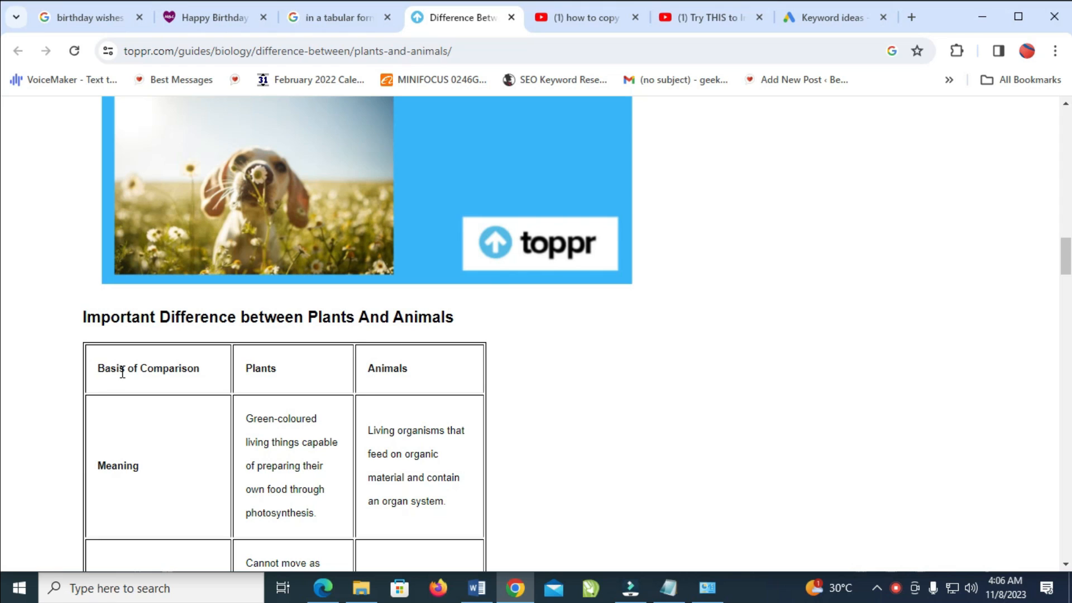
{"action": "mouse_move", "coordinate": [123, 382]}
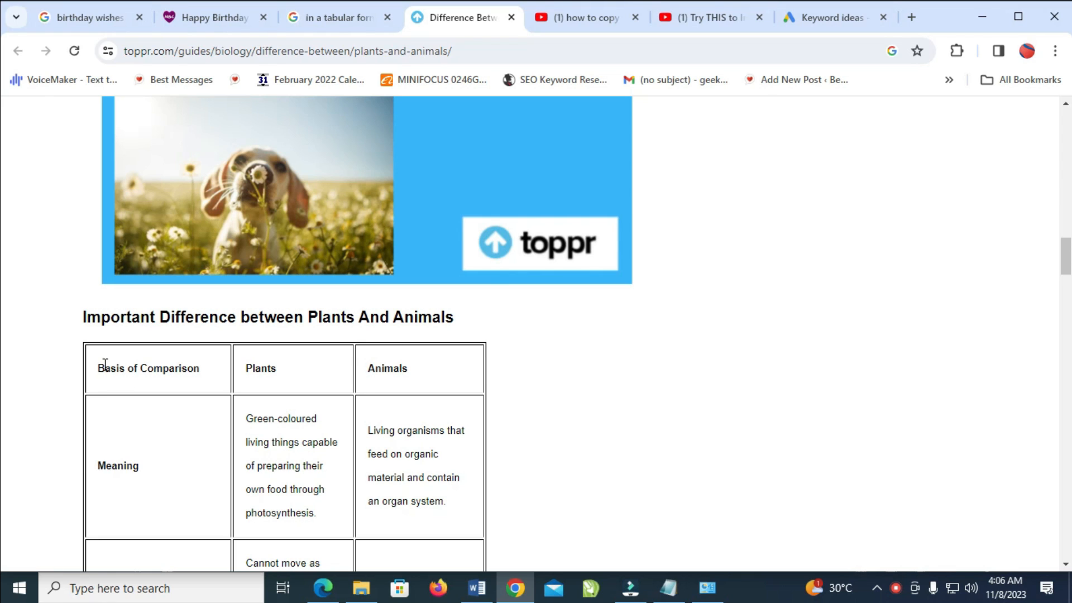
{"action": "mouse_move", "coordinate": [349, 397]}
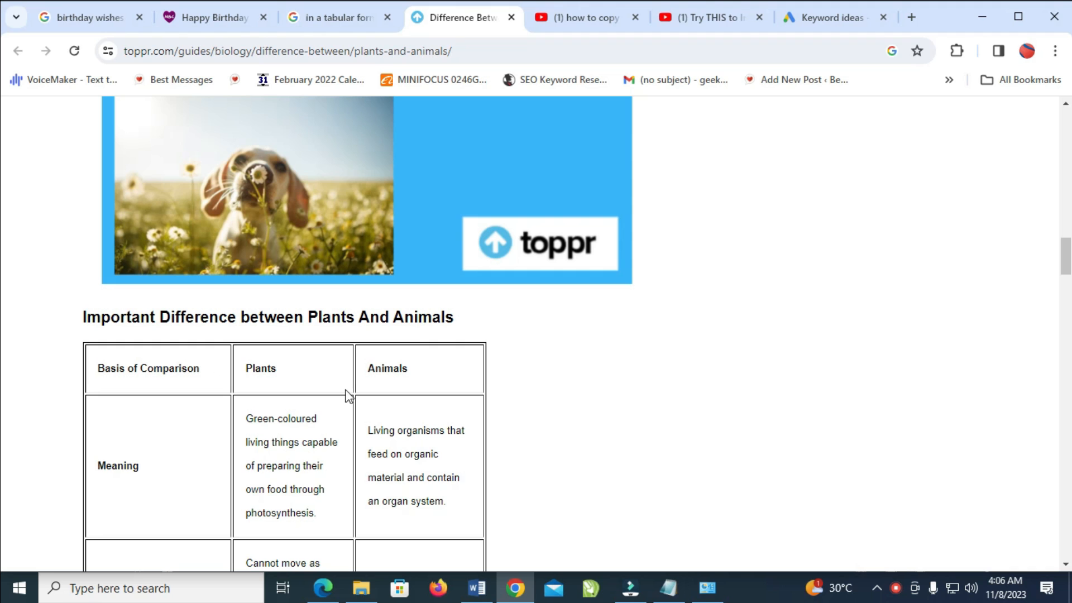
{"action": "scroll", "scroll_direction": "down", "scroll_amount": 3}
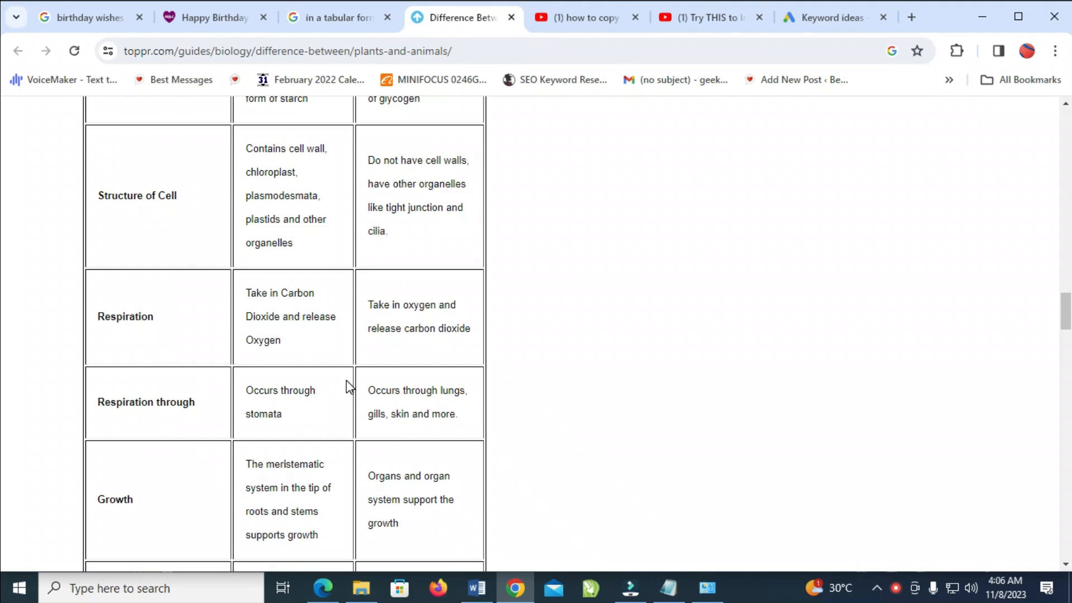
{"action": "mouse_move", "coordinate": [433, 308]}
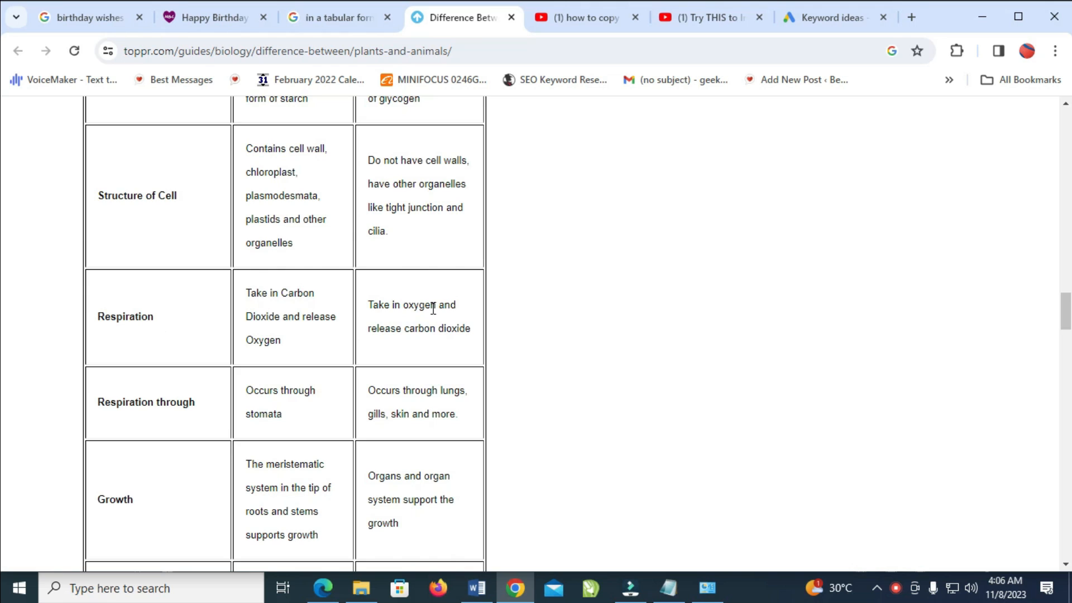
{"action": "scroll", "scroll_direction": "up", "scroll_amount": 3}
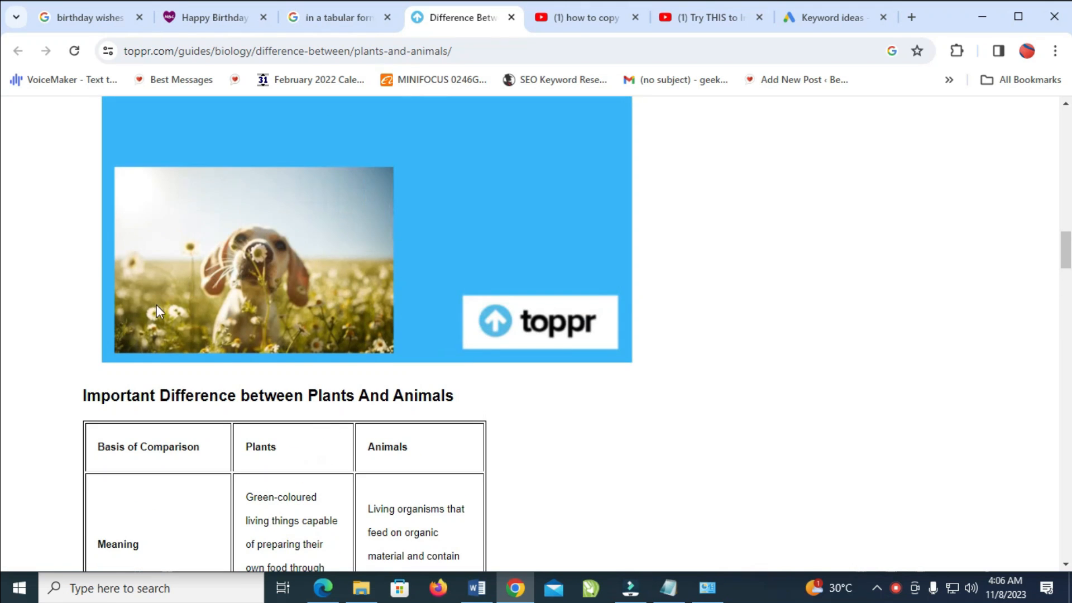
{"action": "scroll", "scroll_direction": "down", "scroll_amount": 3}
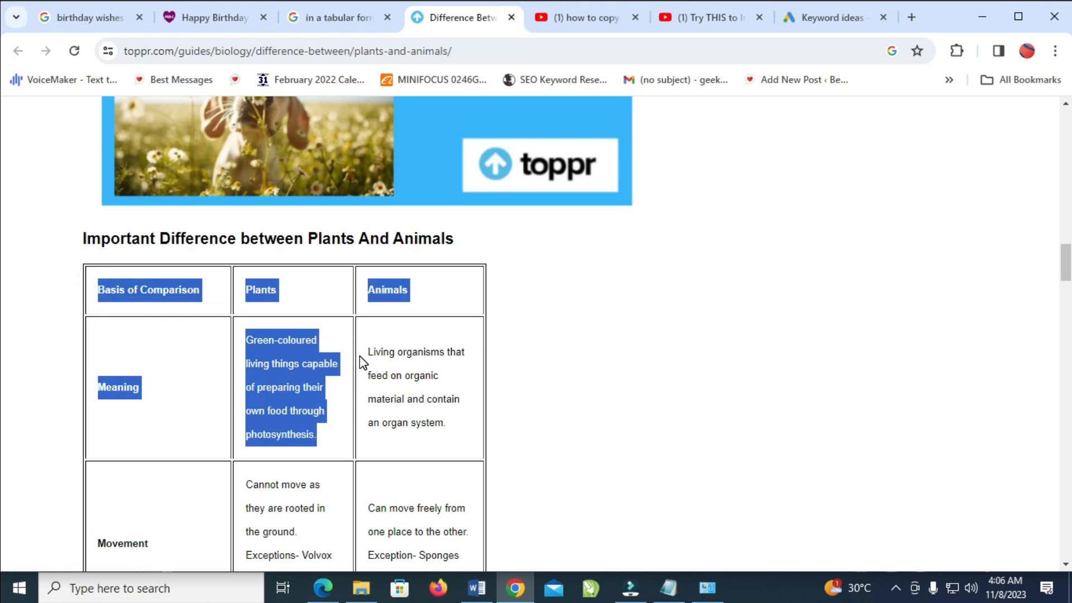
{"action": "scroll", "scroll_direction": "down", "scroll_amount": 3}
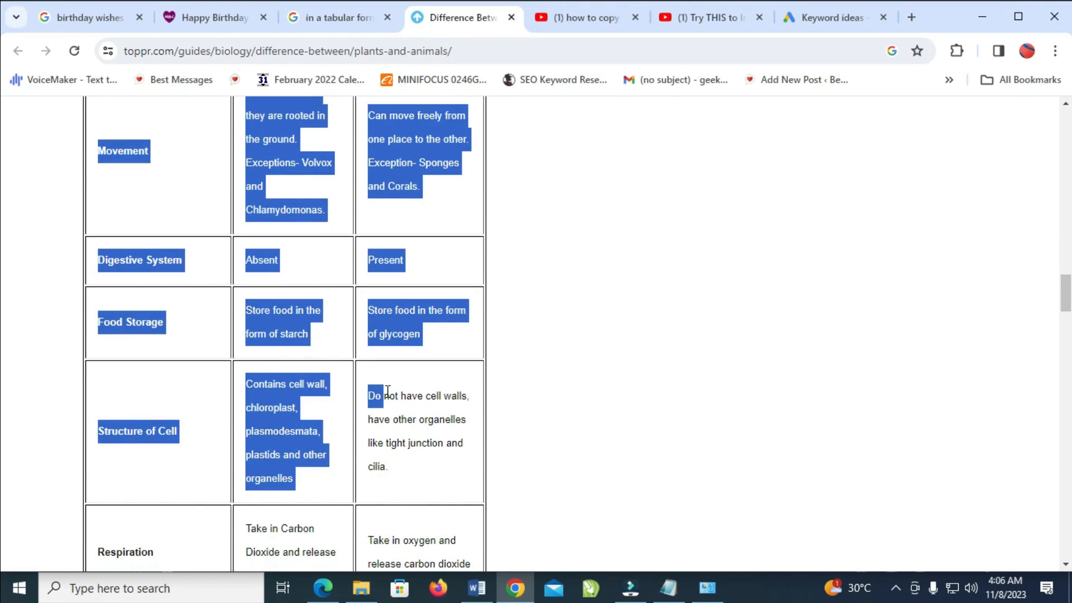
{"action": "scroll", "scroll_direction": "down", "scroll_amount": 3}
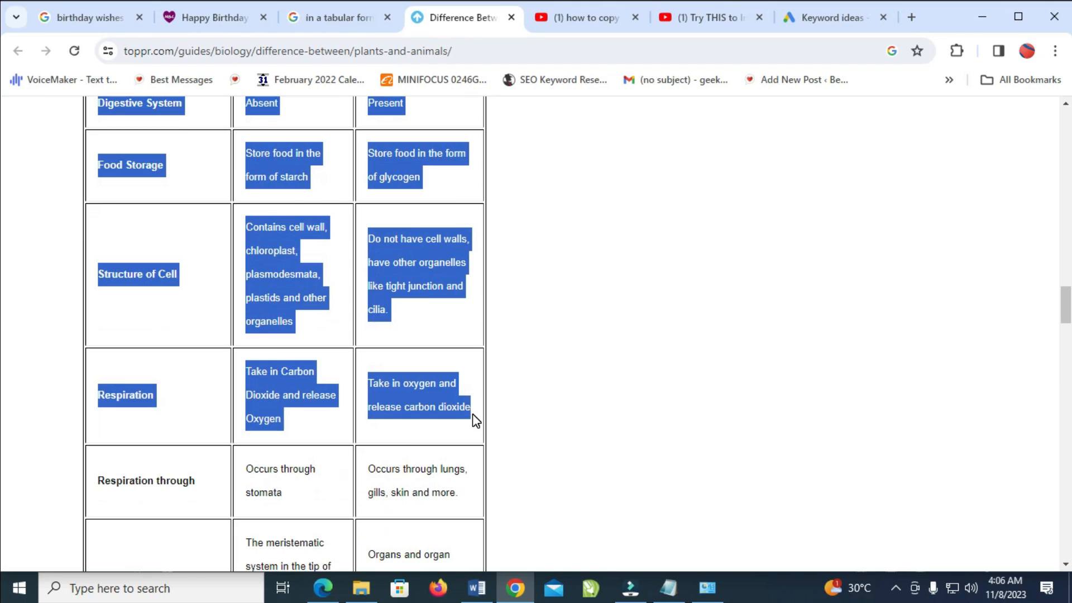
{"action": "mouse_move", "coordinate": [478, 422]}
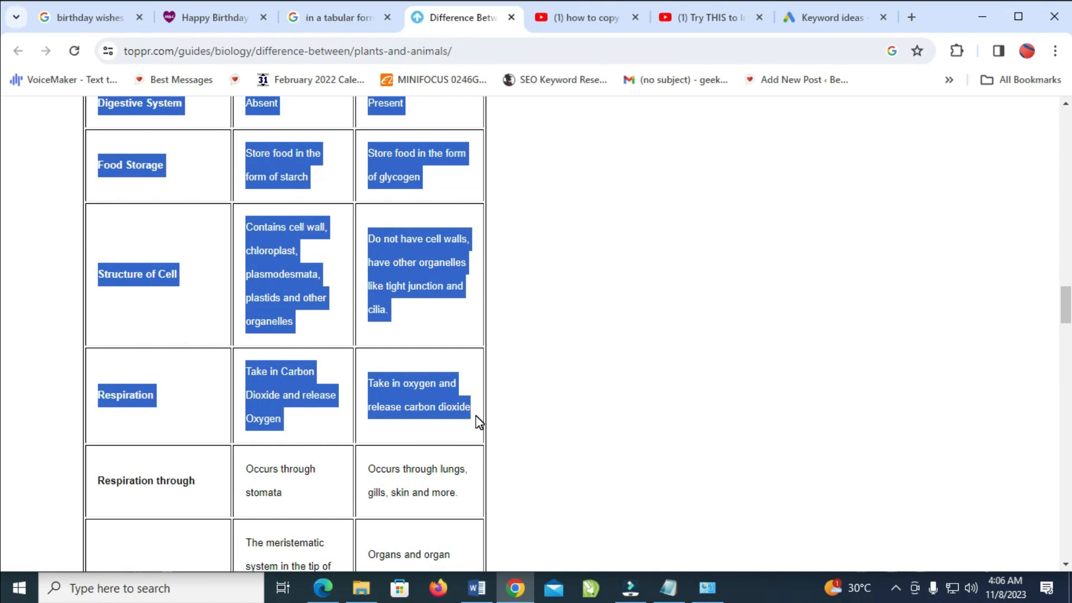
{"action": "mouse_move", "coordinate": [393, 452]}
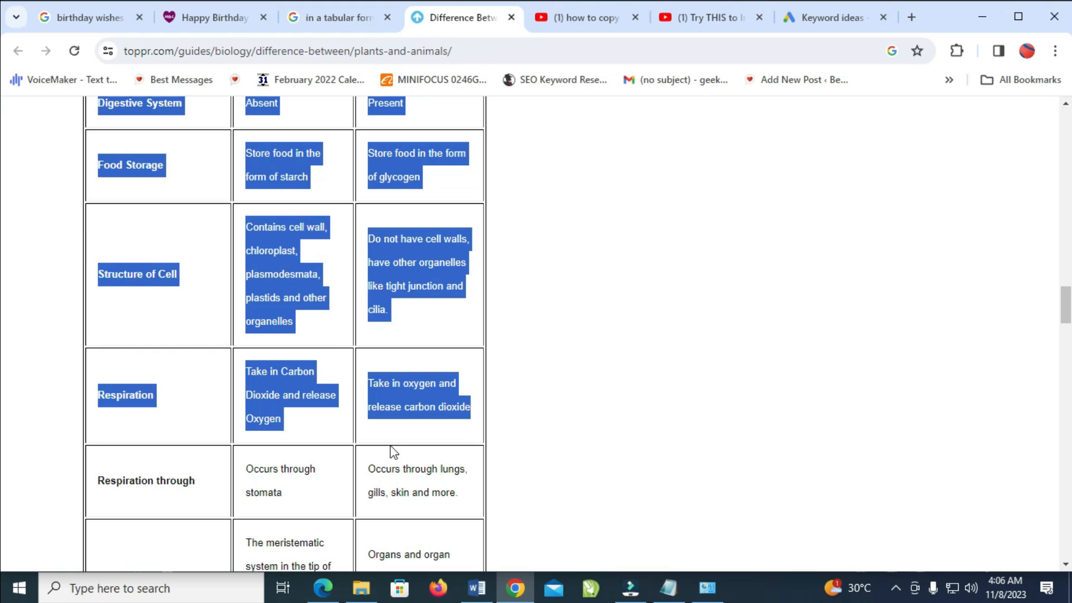
{"action": "mouse_move", "coordinate": [400, 267]}
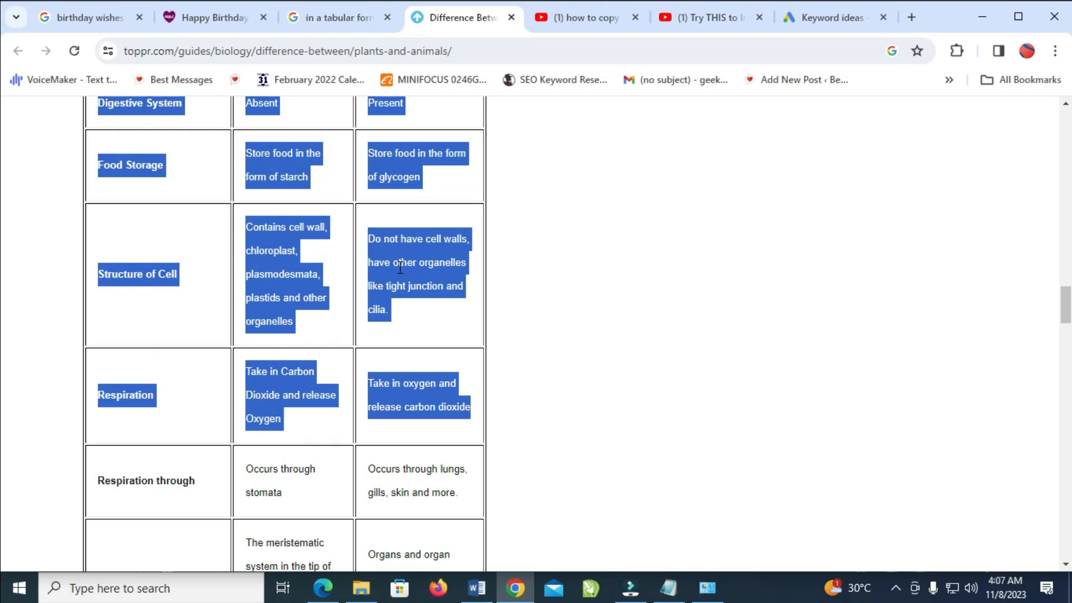
{"action": "right_click", "coordinate": [400, 273]}
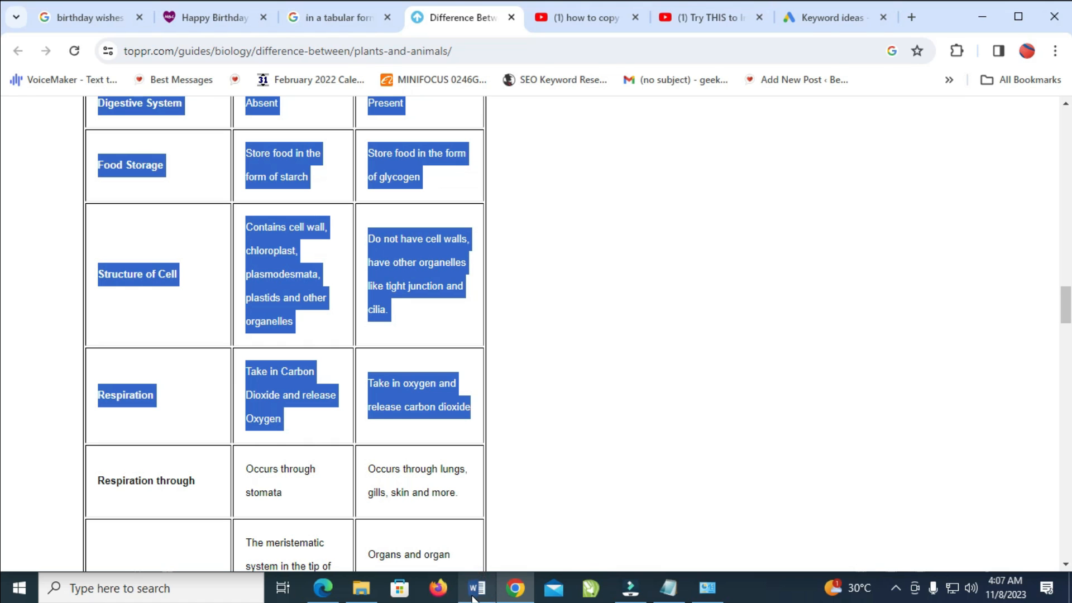
- Paste the copied comparison table below the strained-muscles paragraph on page 2 of the article
{"action": "left_click", "coordinate": [477, 588]}
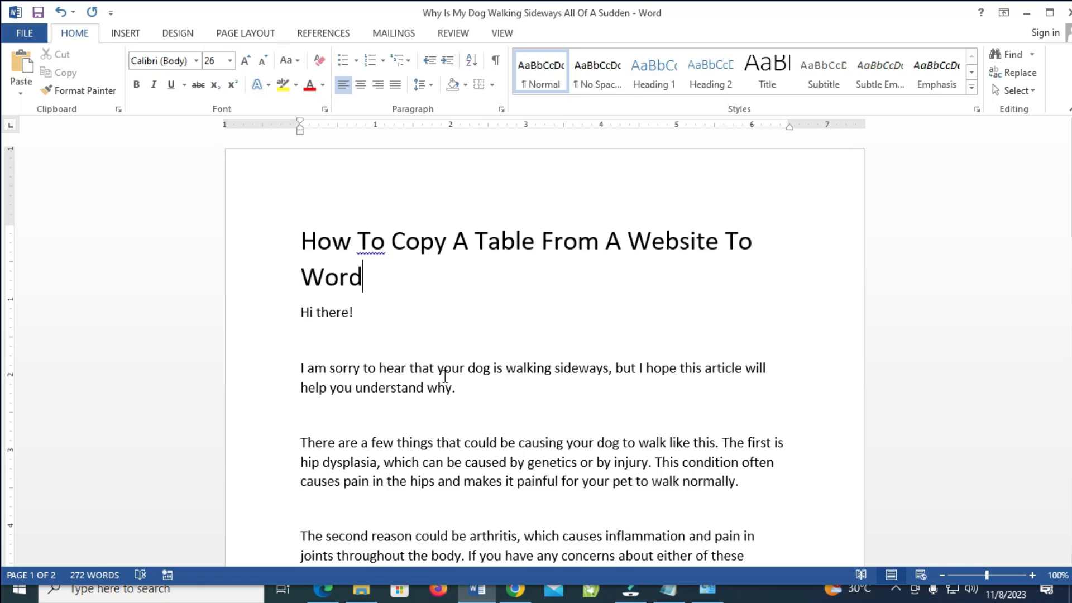
{"action": "scroll", "scroll_direction": "down", "scroll_amount": 3}
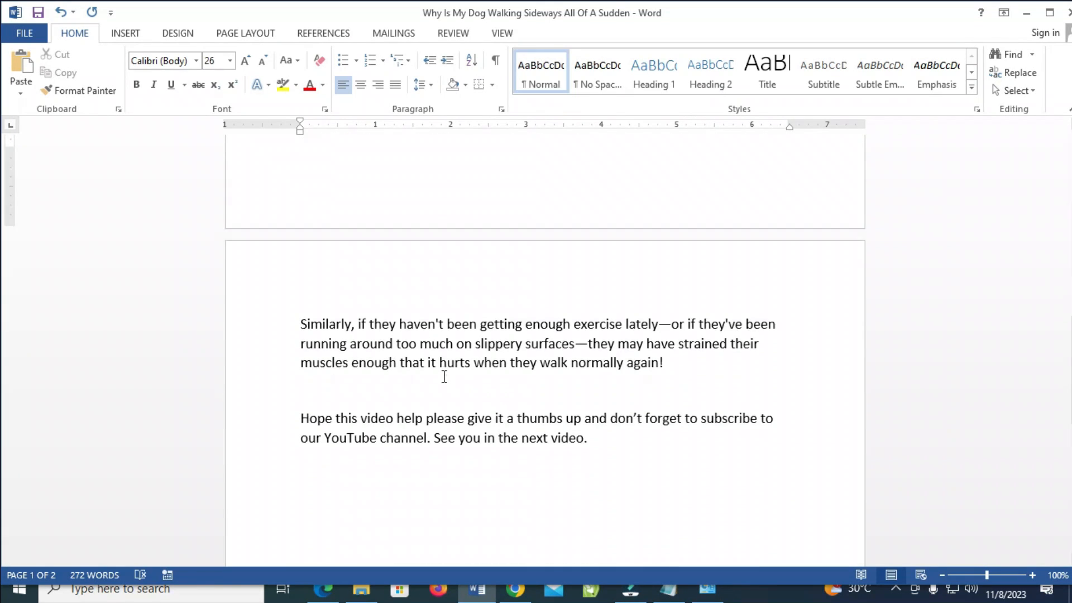
{"action": "scroll", "scroll_direction": "up", "scroll_amount": 3}
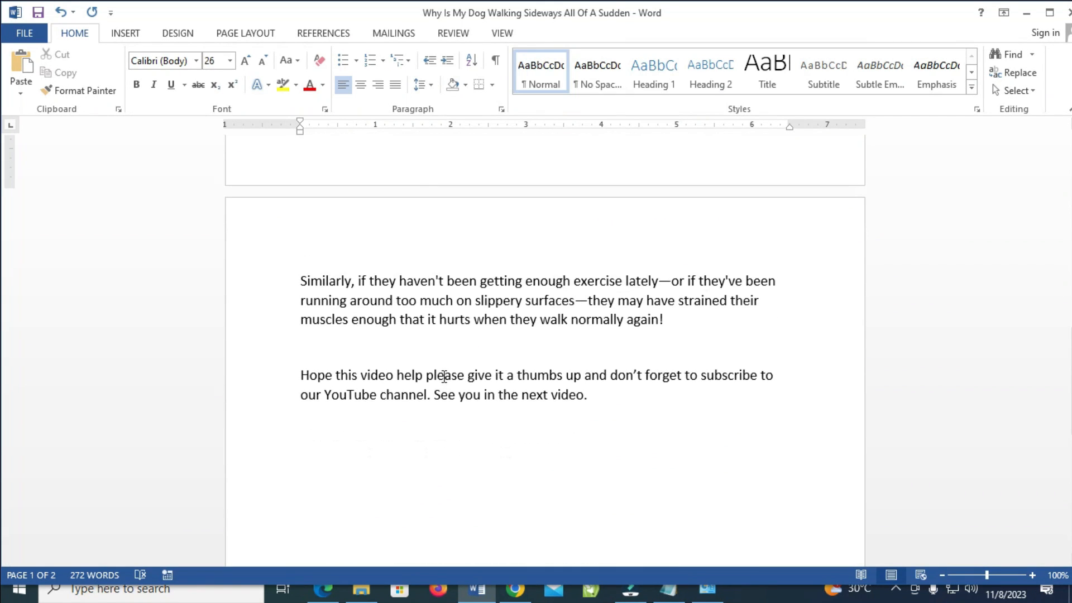
{"action": "left_click", "coordinate": [313, 341]}
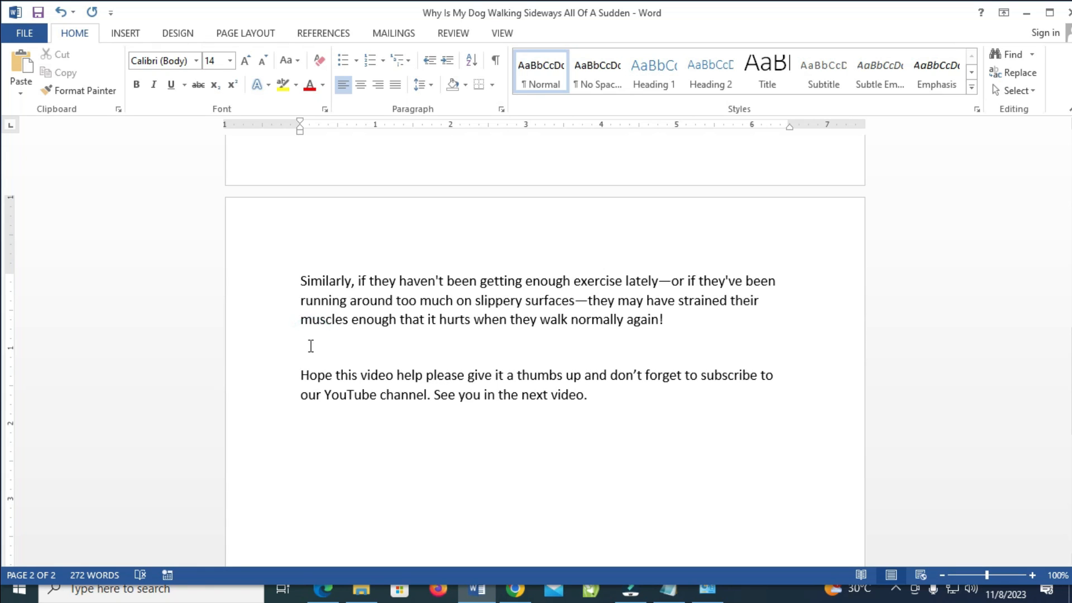
{"action": "right_click", "coordinate": [311, 345]}
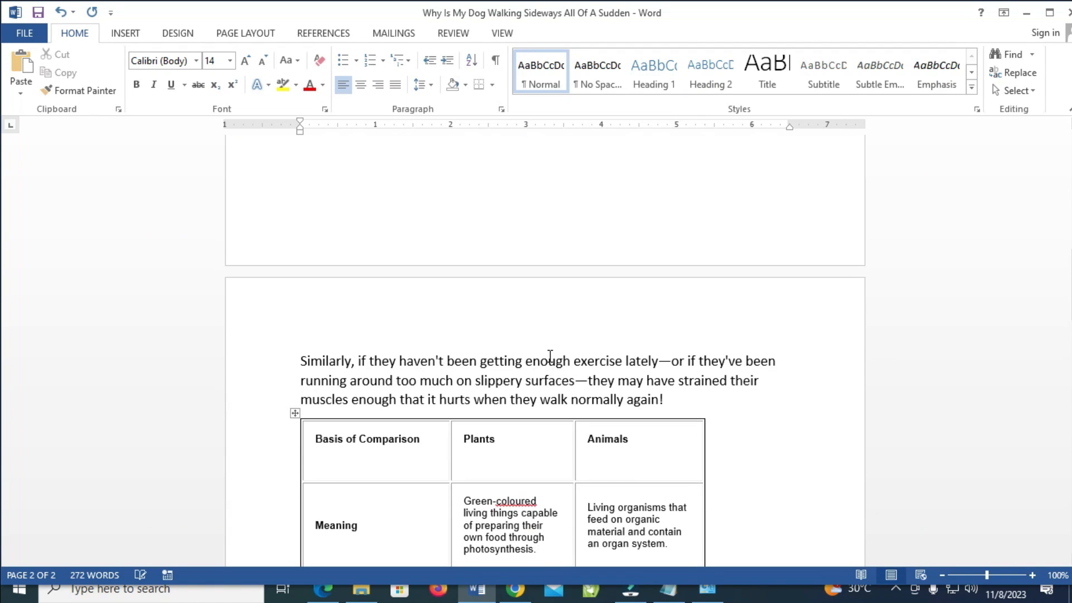
- Stretch the pasted table to the full text width and scroll through it to confirm it ends at Respiration
{"action": "scroll", "scroll_direction": "down", "scroll_amount": 3}
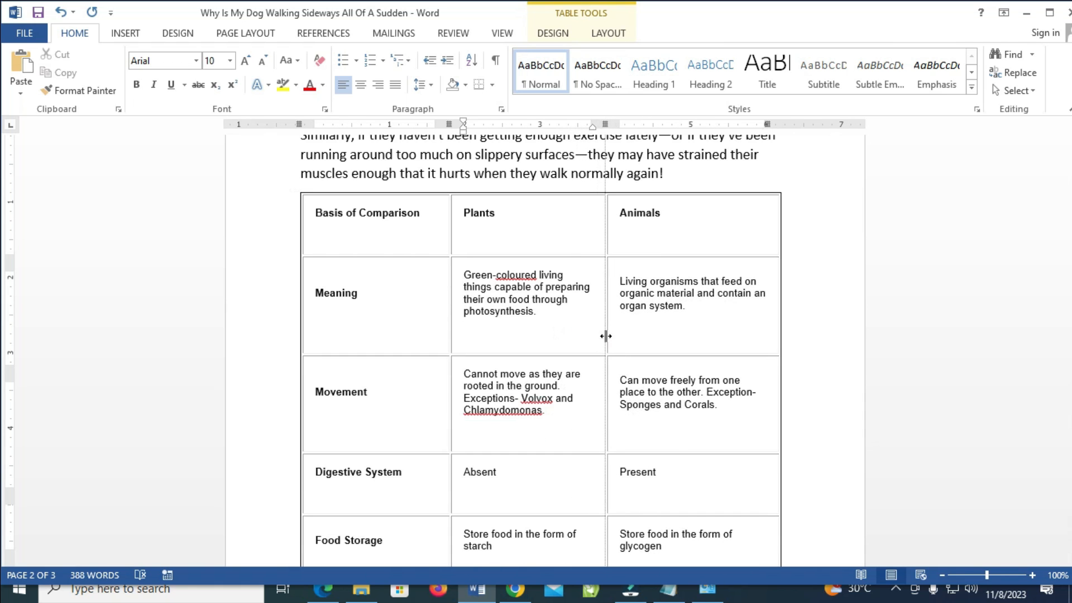
{"action": "scroll", "scroll_direction": "down", "scroll_amount": 3}
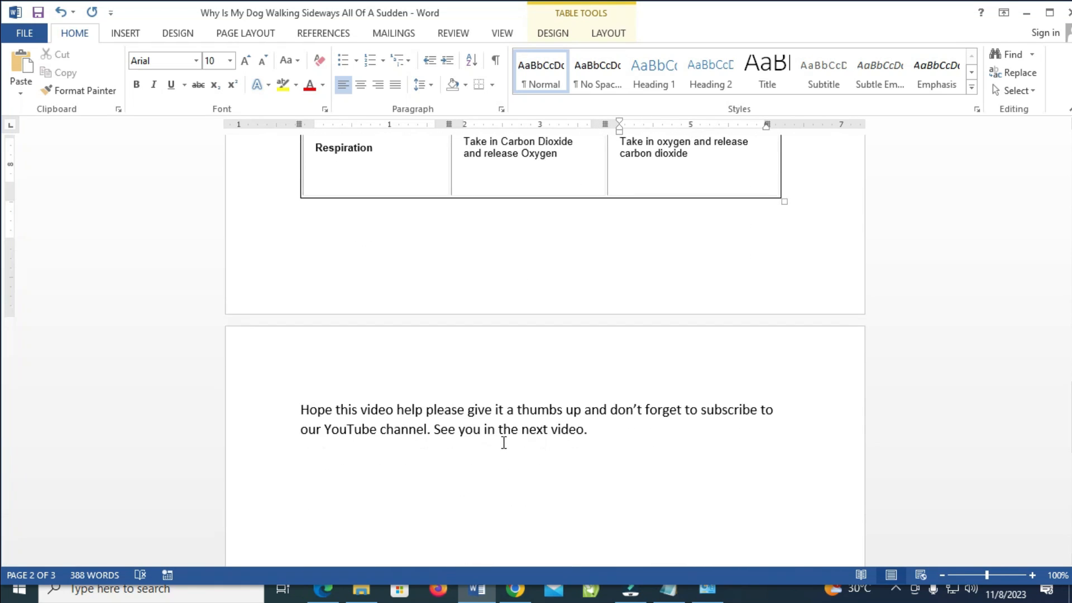
{"action": "scroll", "scroll_direction": "up", "scroll_amount": 3}
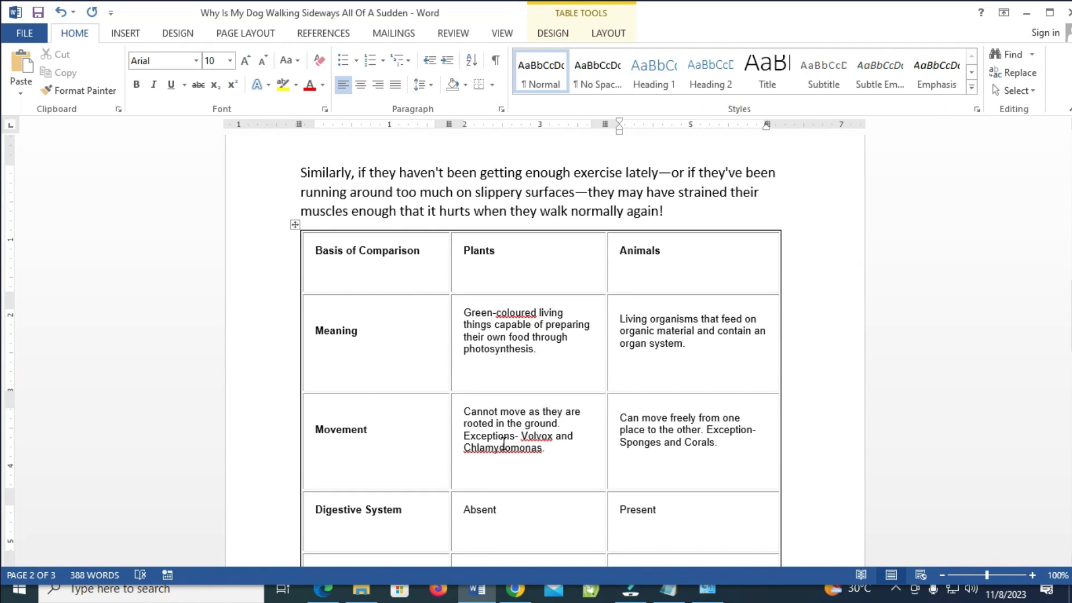